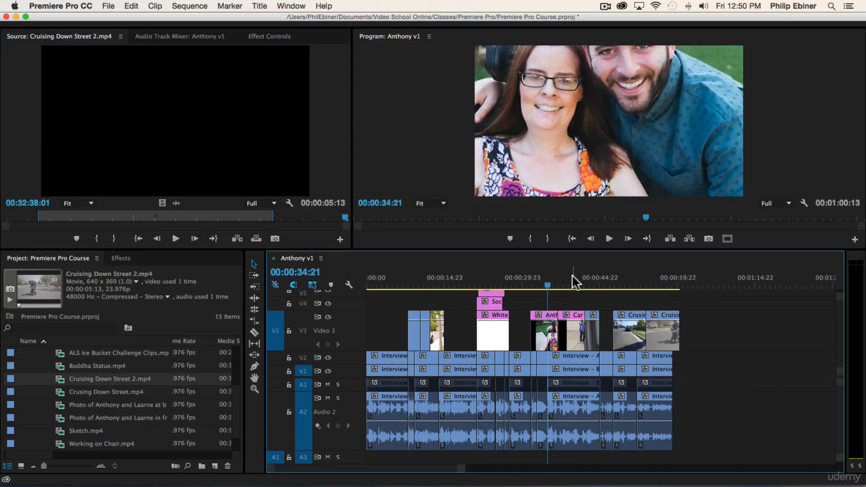
mouse_move(684, 140)
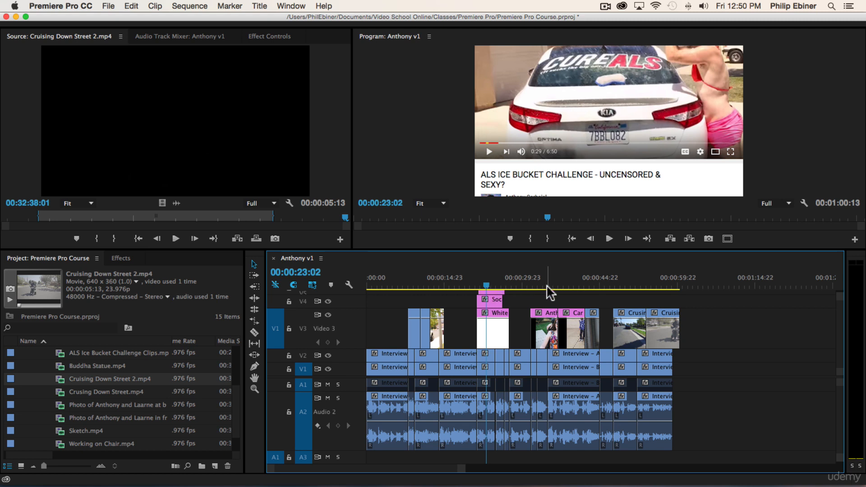
Scrub through the sequence and park the playhead on the Anthony and Mom 2.jpg photo clip.
left_click(547, 286)
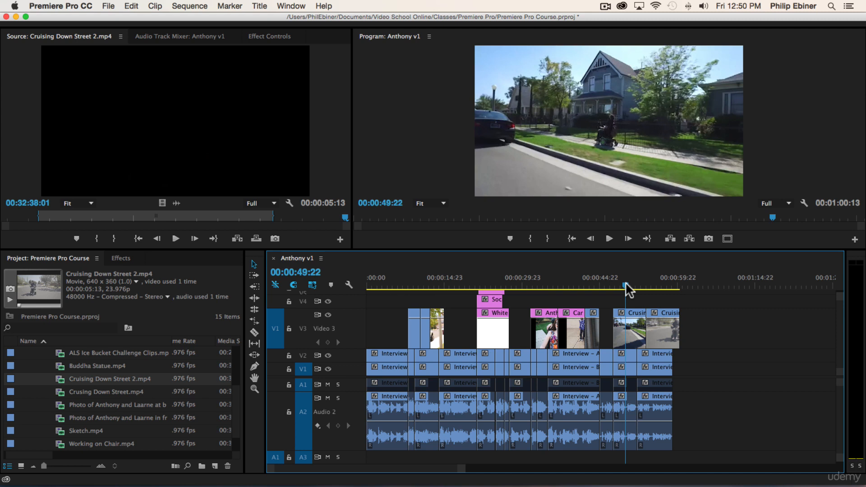
left_click(547, 286)
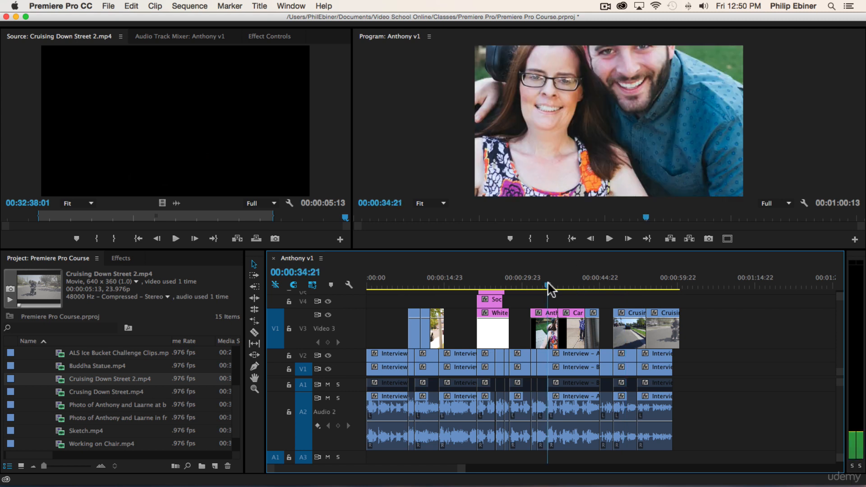
left_click(270, 36)
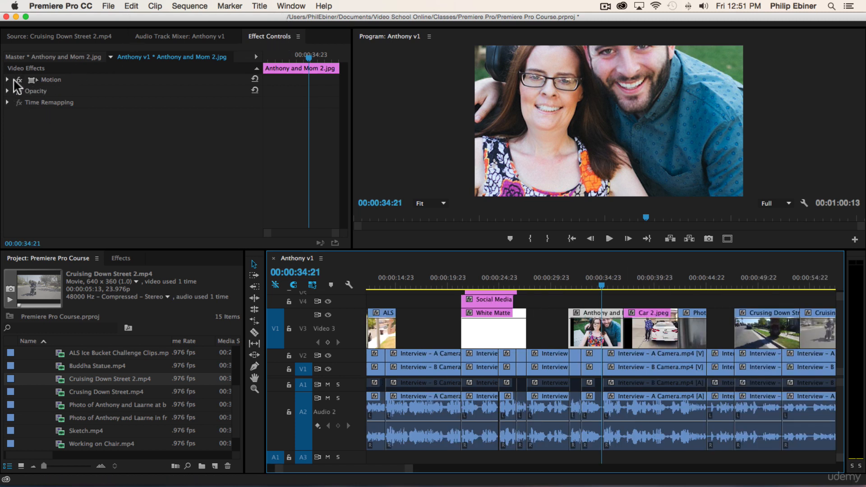
Expand Motion (position 320, 180, scale 100) and select the photo in the Program Monitor.
left_click(6, 80)
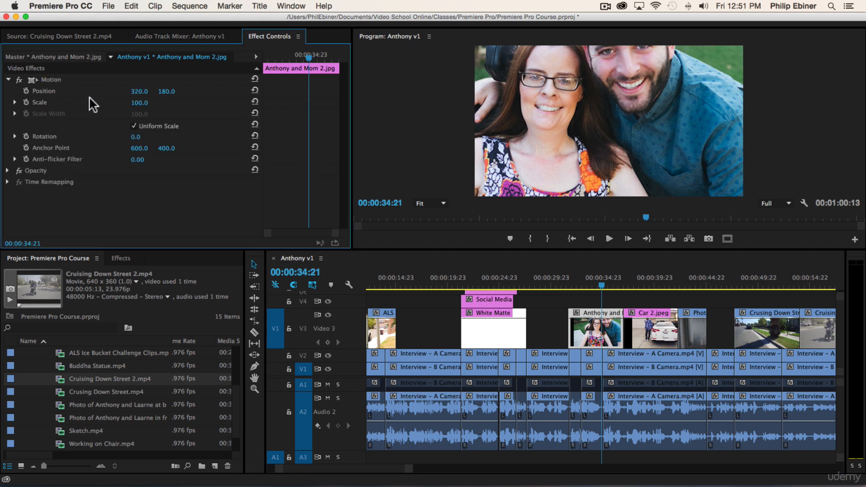
mouse_move(214, 116)
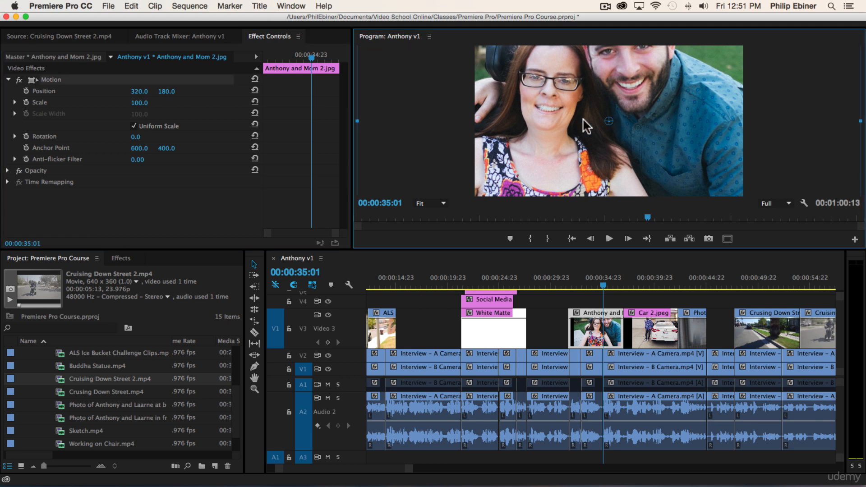
mouse_move(469, 69)
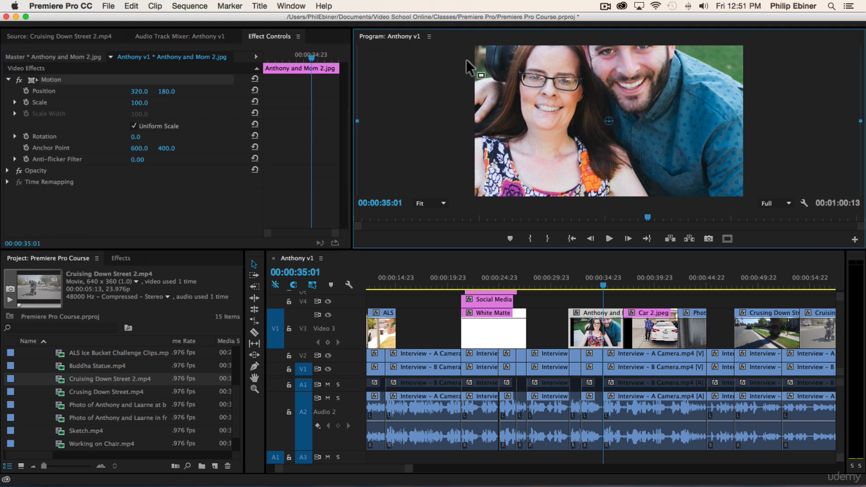
left_click(547, 328)
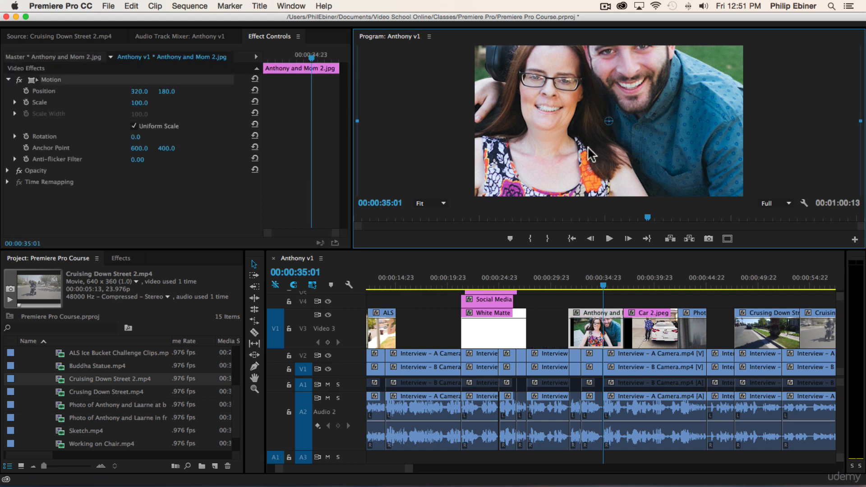
left_click(430, 203)
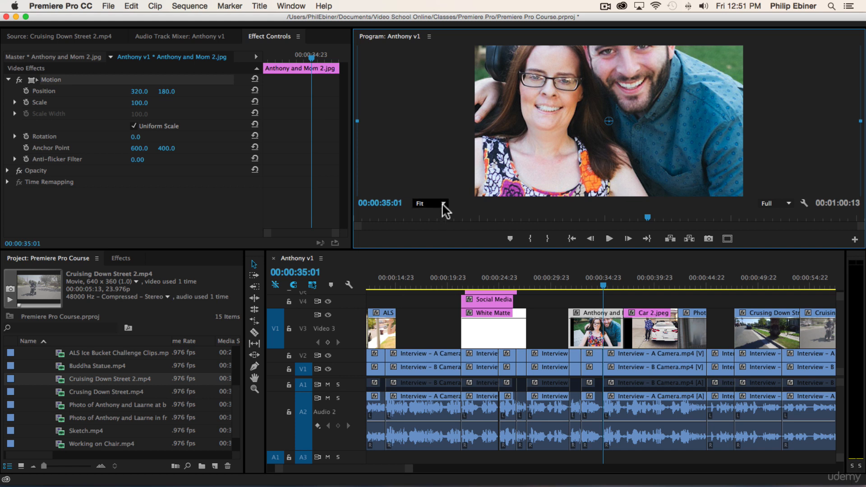
Try 50% and Fit magnification, then set the Program Monitor preview to 100%.
left_click(429, 203)
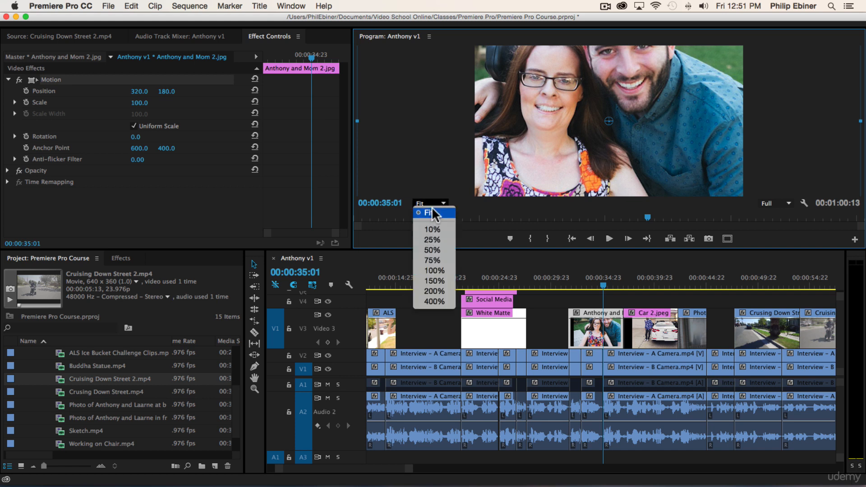
mouse_move(436, 229)
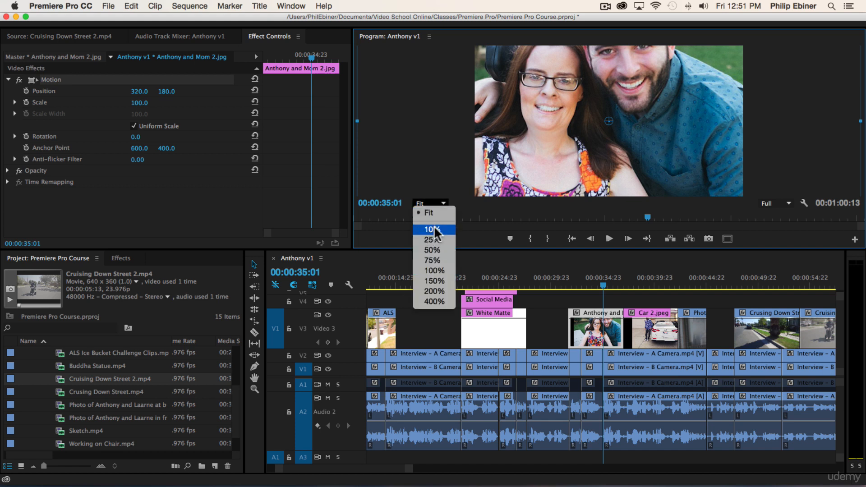
mouse_move(432, 240)
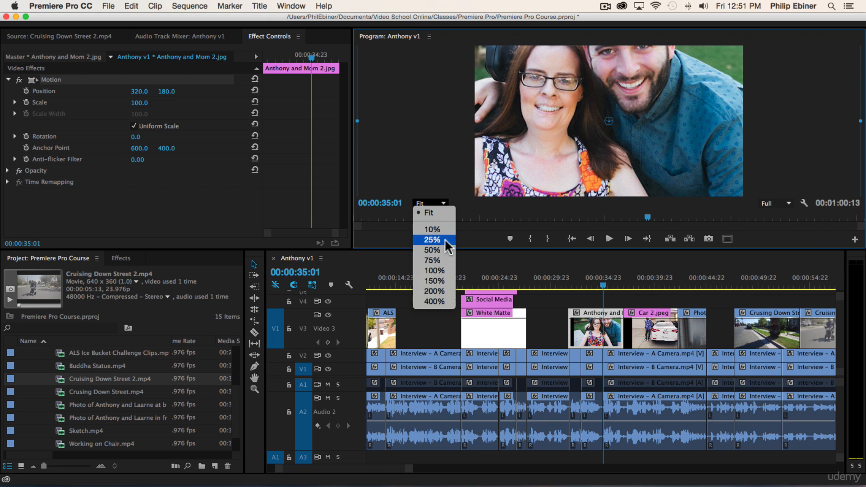
left_click(433, 250)
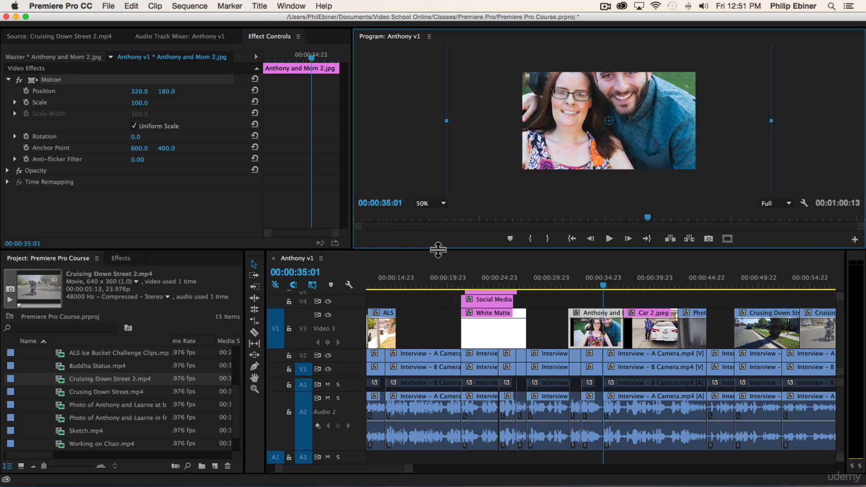
left_click(440, 203)
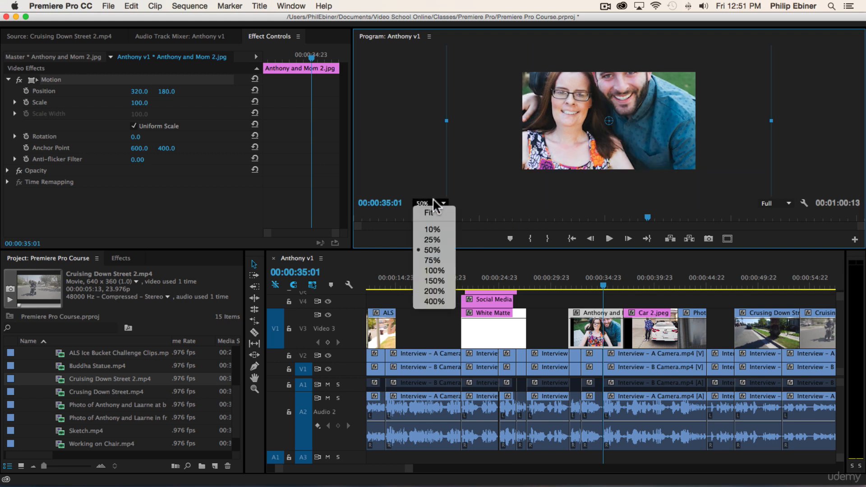
left_click(430, 213)
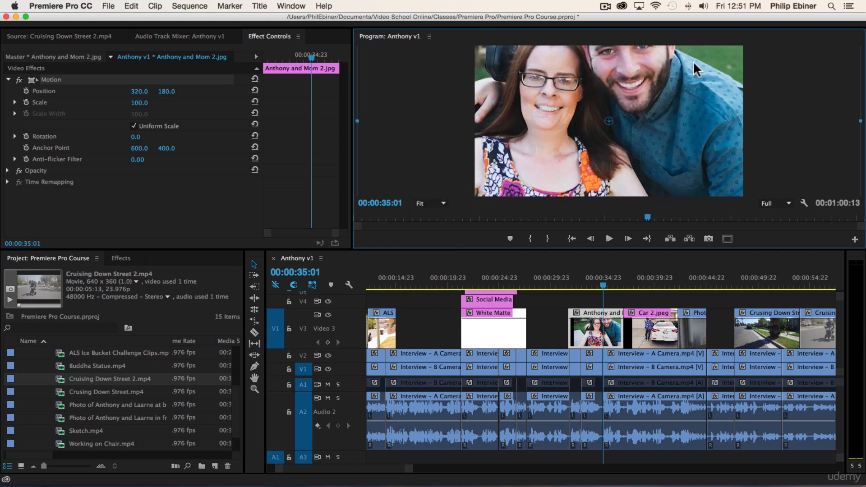
mouse_move(702, 219)
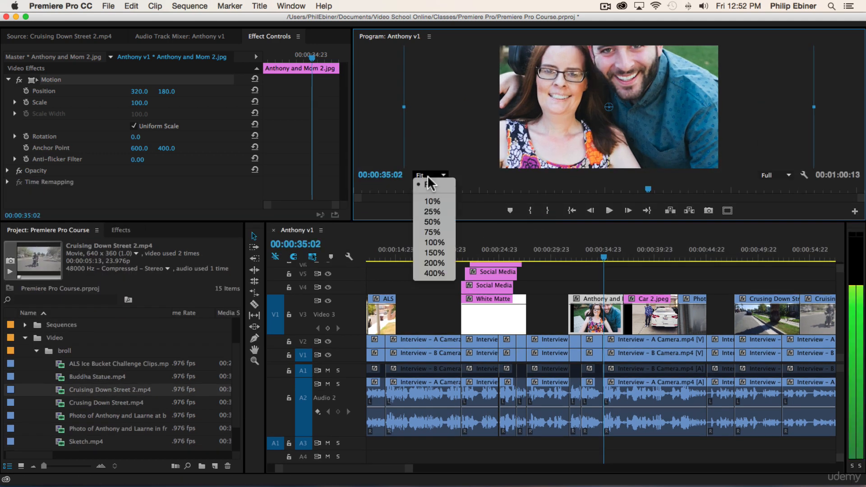
left_click(434, 243)
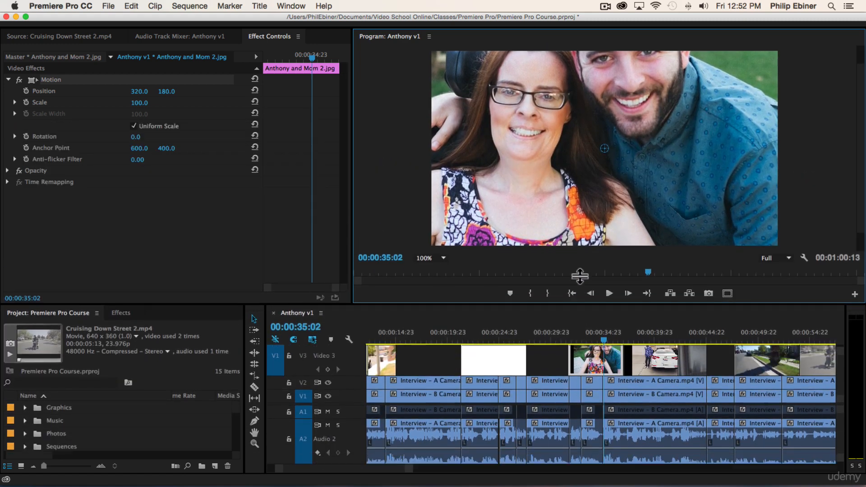
View the frame at 25% and drag a corner handle to shrink the photo to 65% scale.
left_click(428, 257)
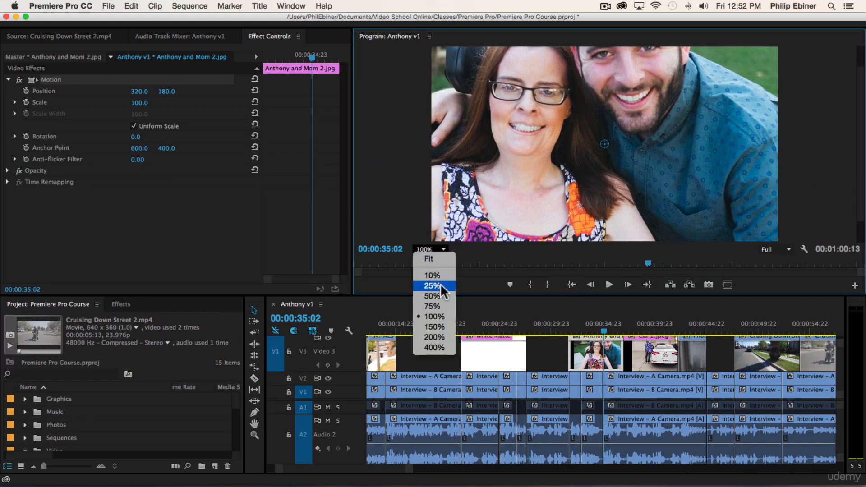
left_click(432, 286)
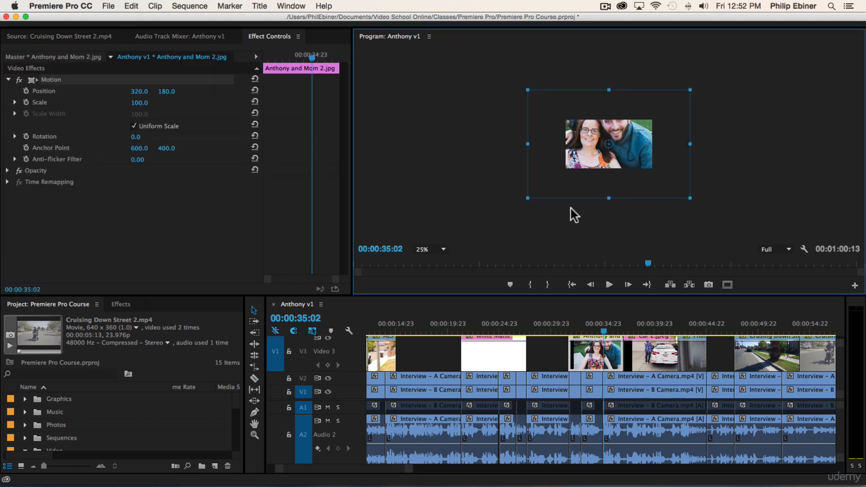
mouse_move(700, 99)
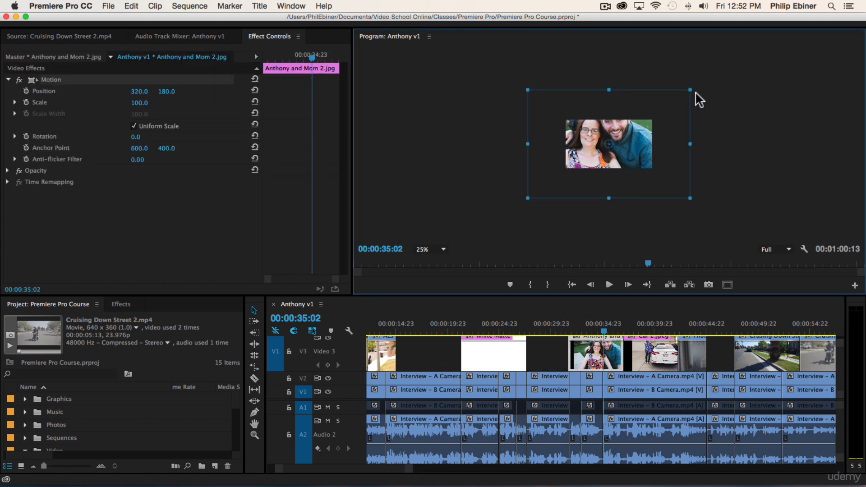
left_click_drag(690, 90, 675, 103)
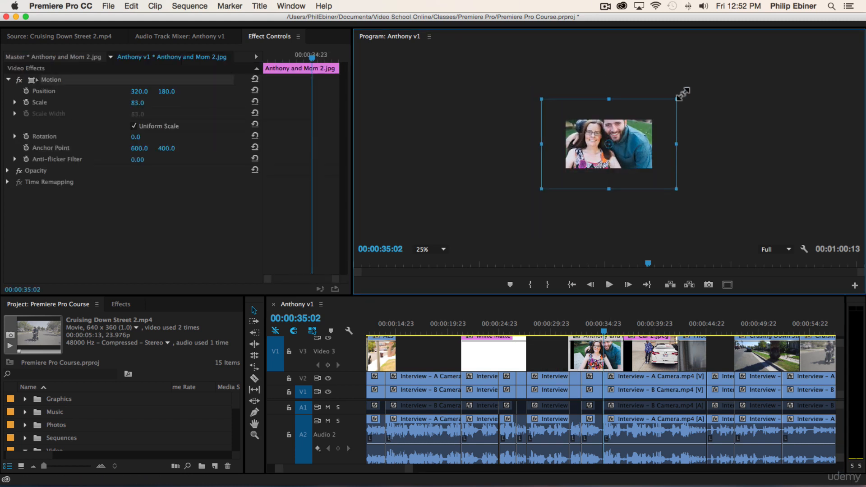
left_click_drag(683, 92, 663, 107)
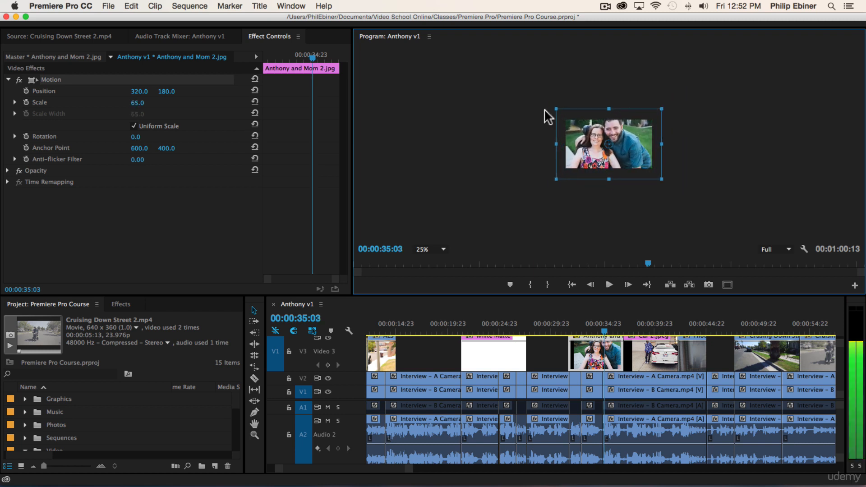
mouse_move(595, 169)
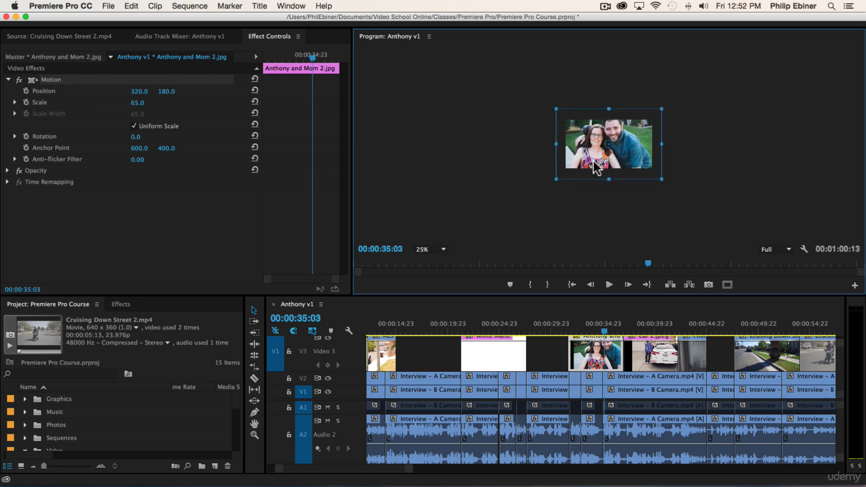
left_click(429, 249)
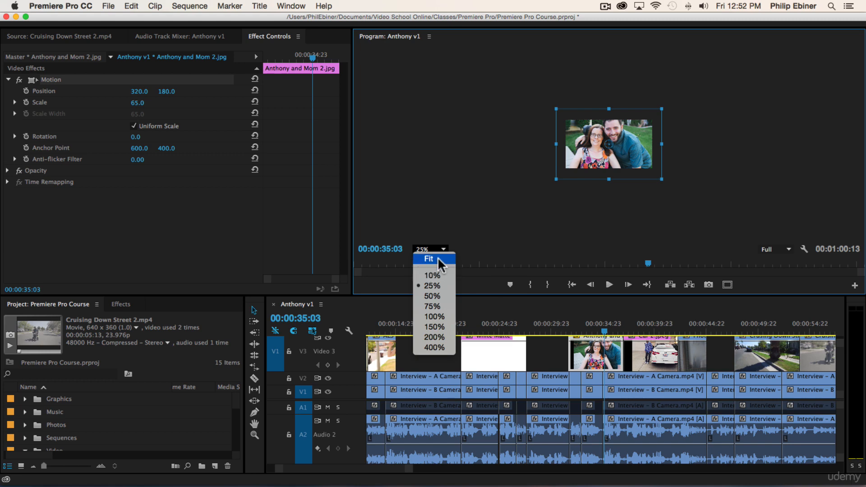
Fit the frame in view and shrink the photo to 59% scale, moving it lower.
left_click(428, 258)
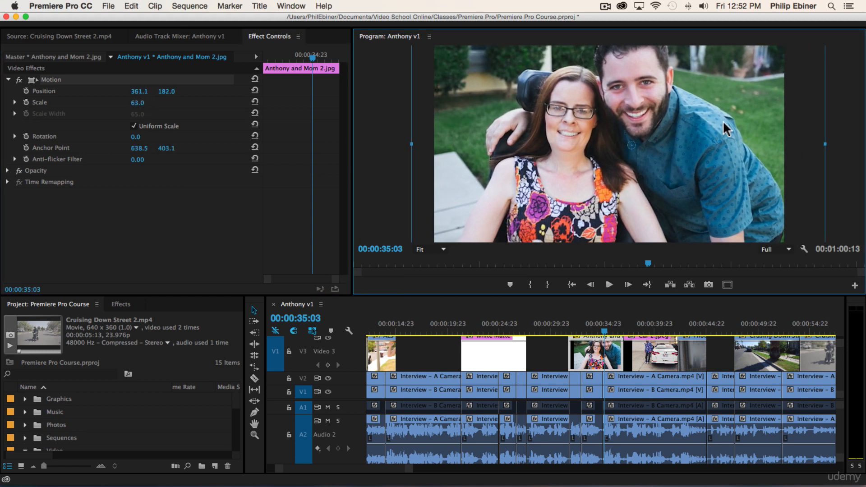
left_click_drag(726, 128, 632, 125)
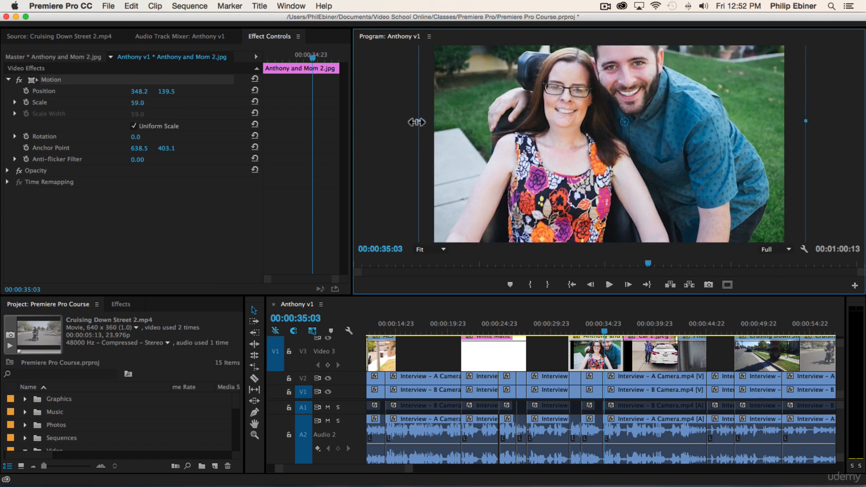
left_click_drag(624, 121, 627, 136)
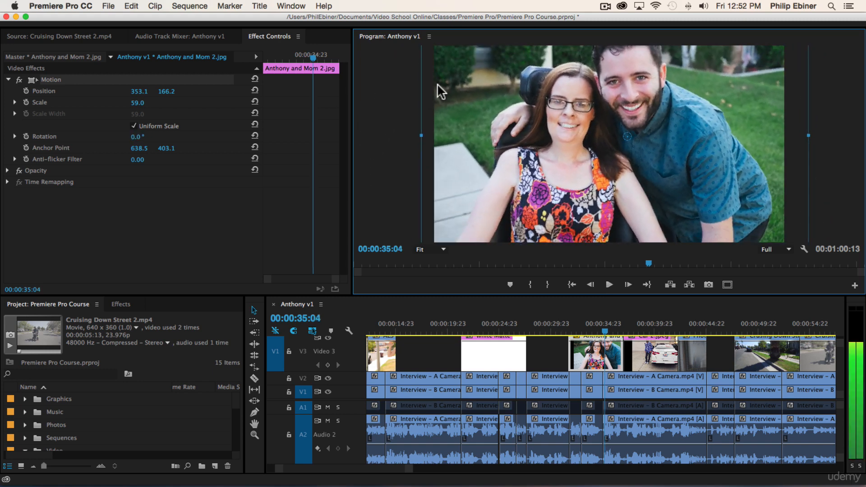
Drag the photo to about position 339.1, 208.2 so it covers the frame edges, then select Car 2.jpeg.
left_click_drag(607, 143, 663, 143)
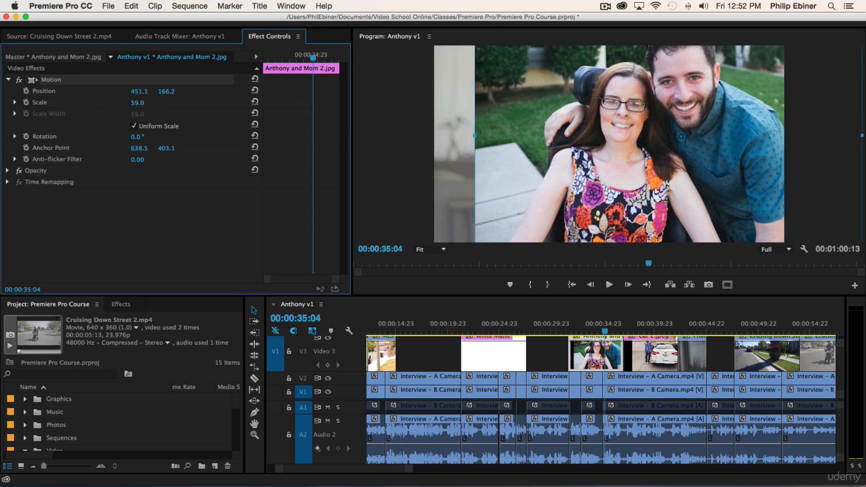
left_click_drag(680, 135, 612, 164)
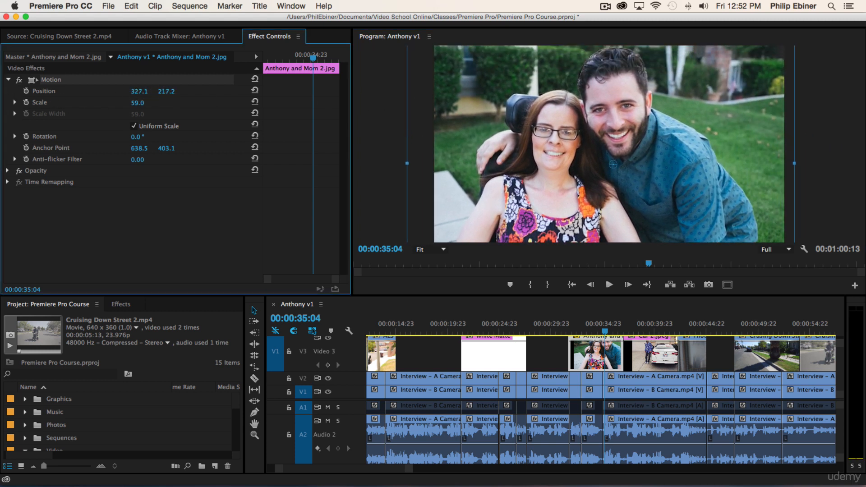
left_click_drag(612, 164, 618, 159)
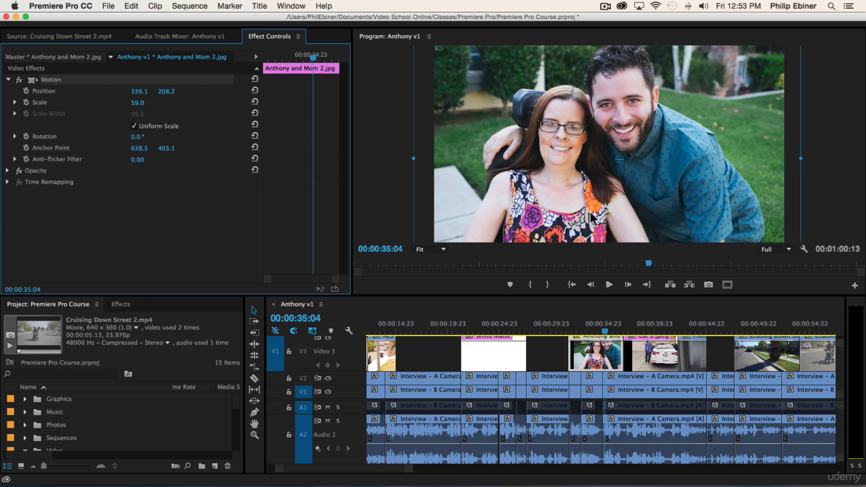
mouse_move(617, 331)
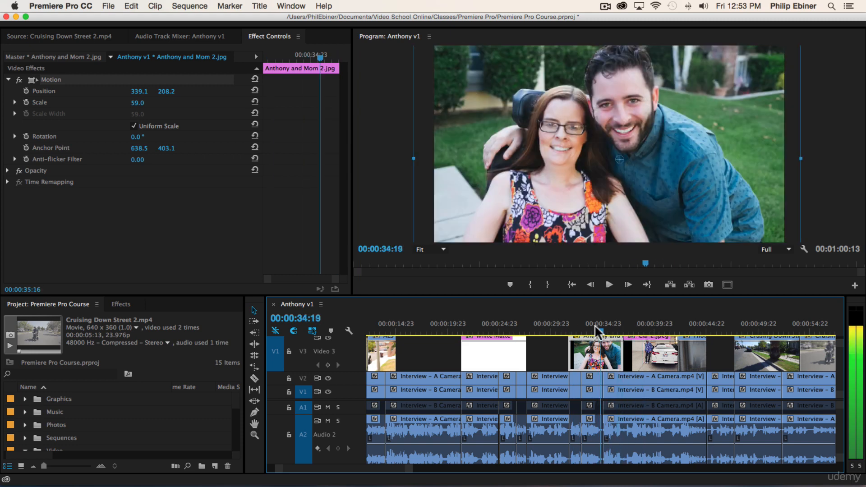
left_click(656, 323)
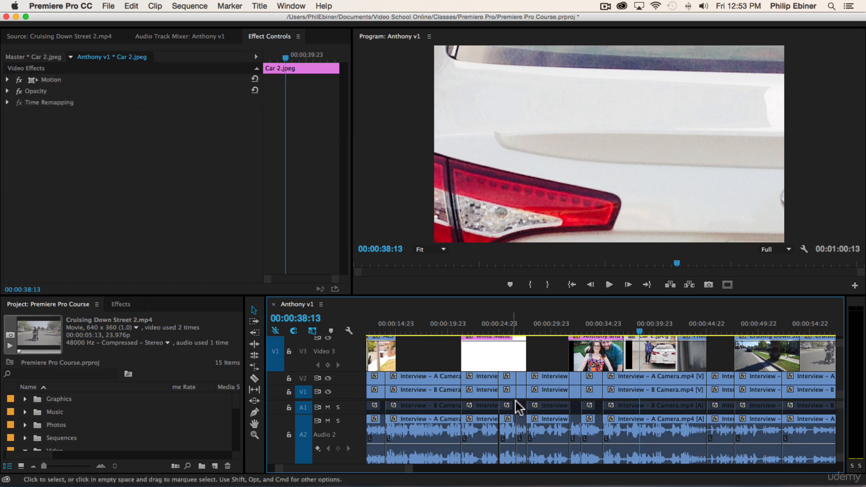
Set the Car 2.jpeg Motion scale to 23 and select the Social Media 4.png clip.
left_click(8, 79)
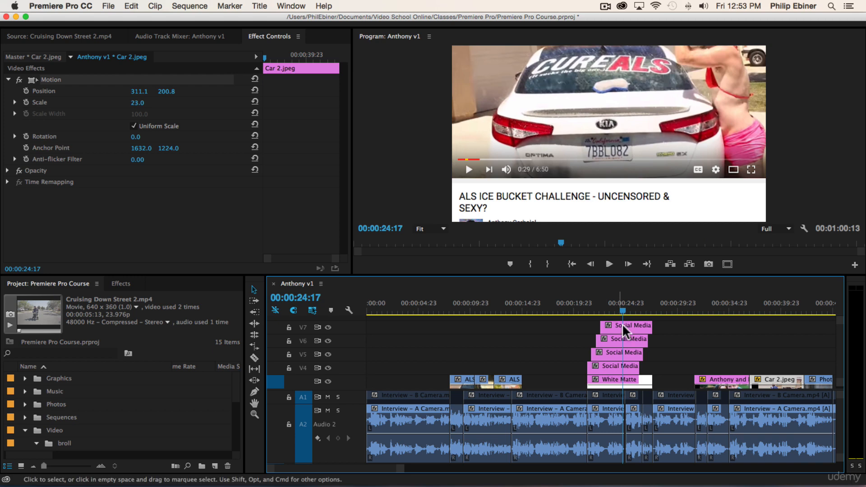
left_click(626, 326)
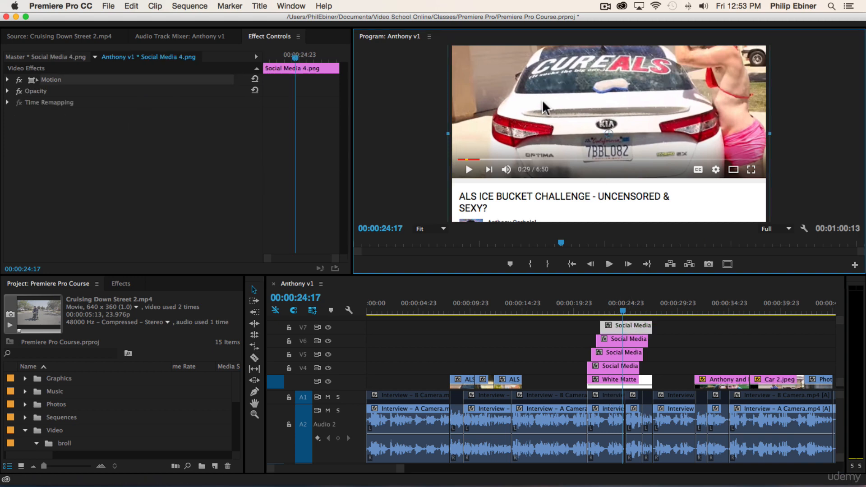